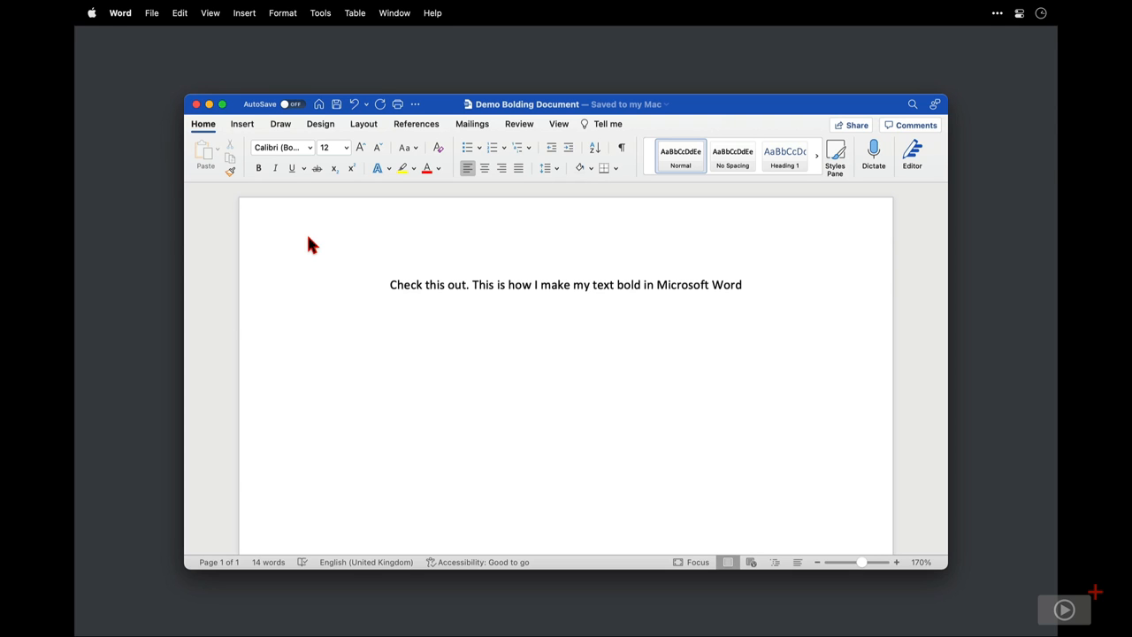
Make the sentence about bold text both bold and italic from the Home ribbon.
click(318, 316)
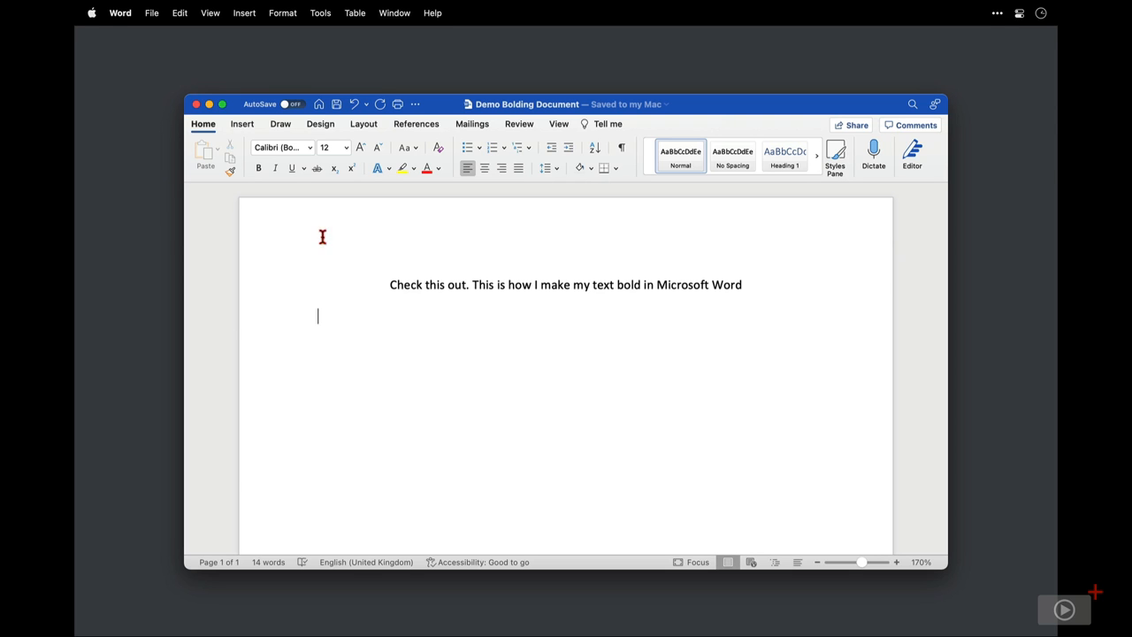
triple_click(565, 284)
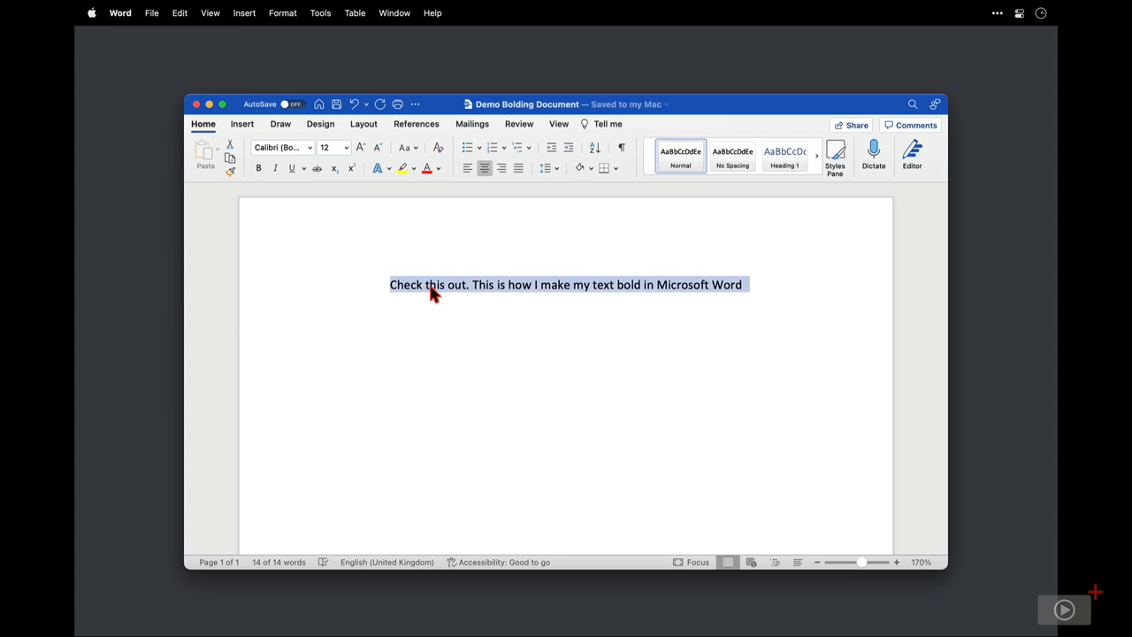
click(259, 168)
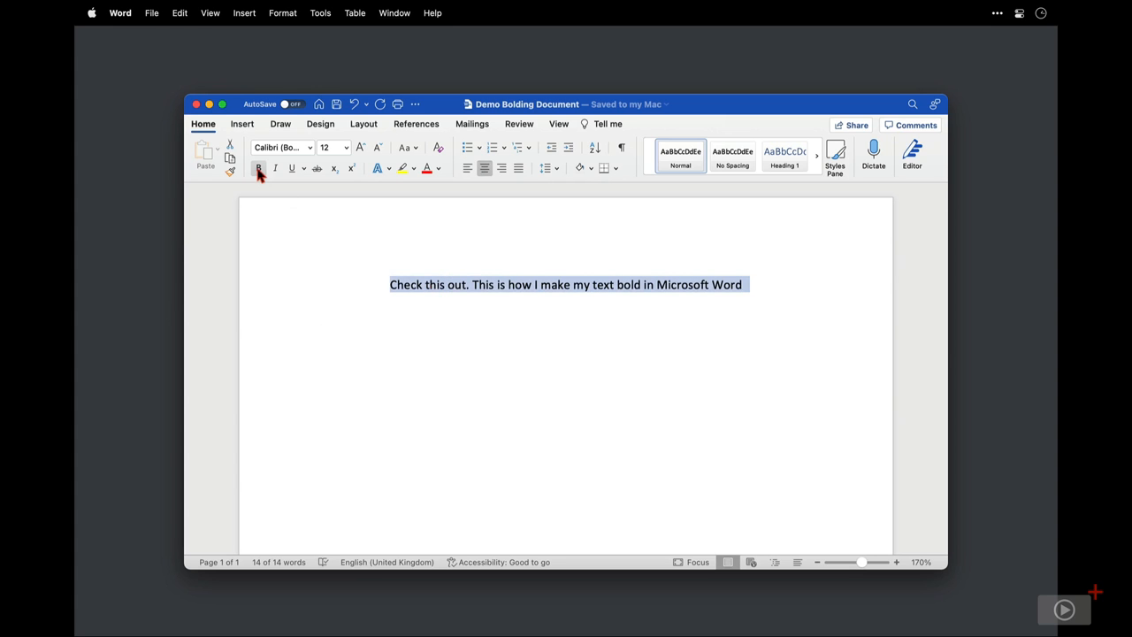
click(258, 168)
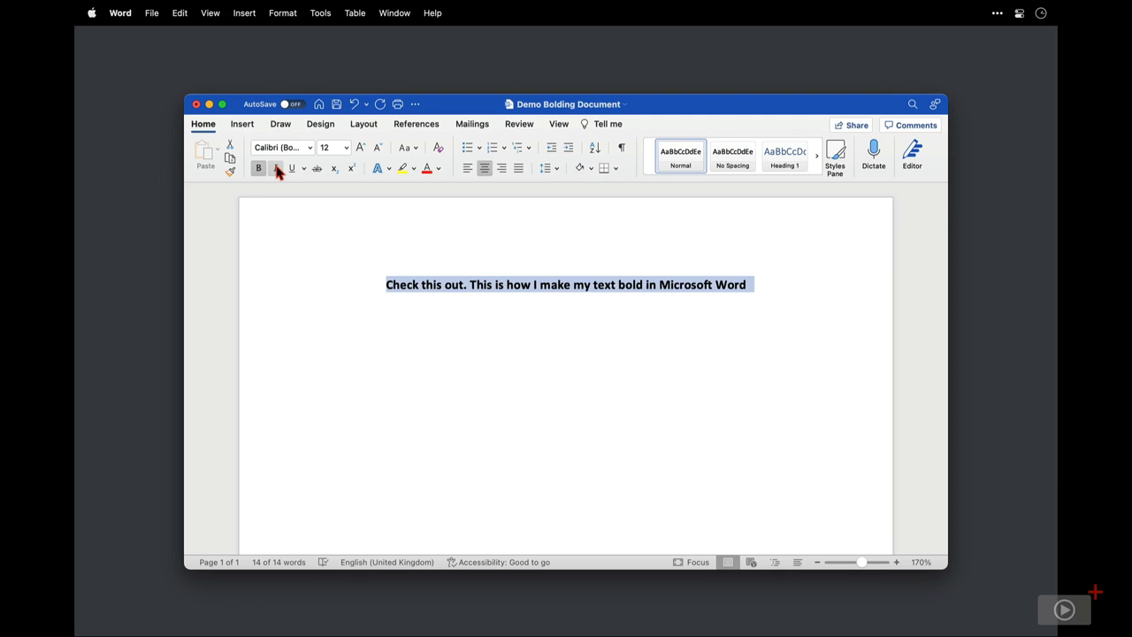
click(276, 168)
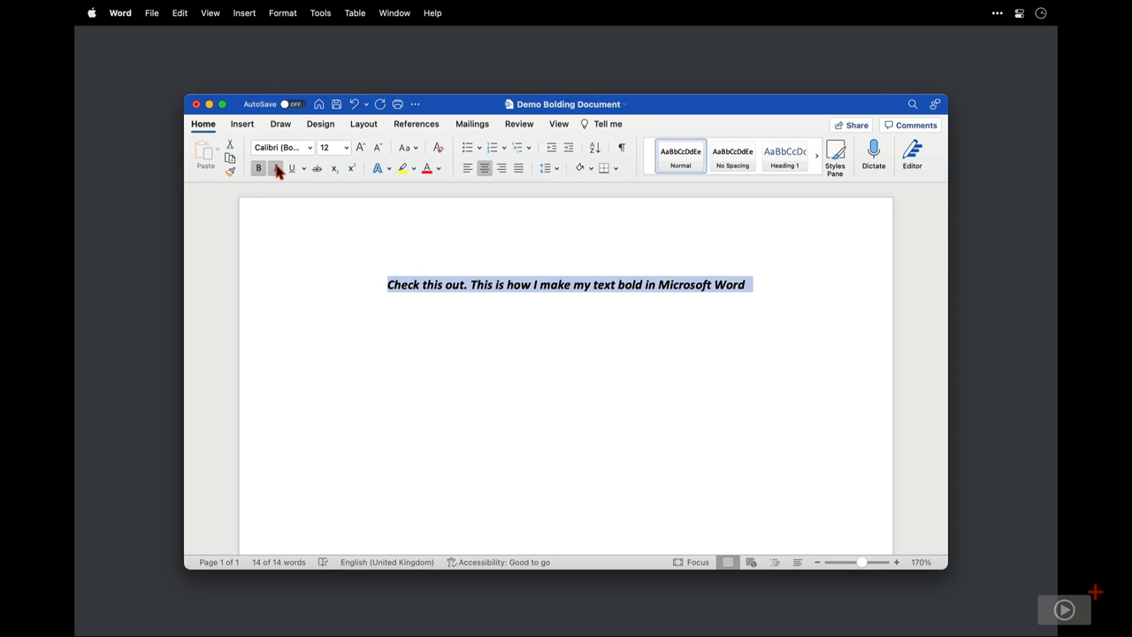
Close the Word document and answer the save-changes prompt.
click(197, 103)
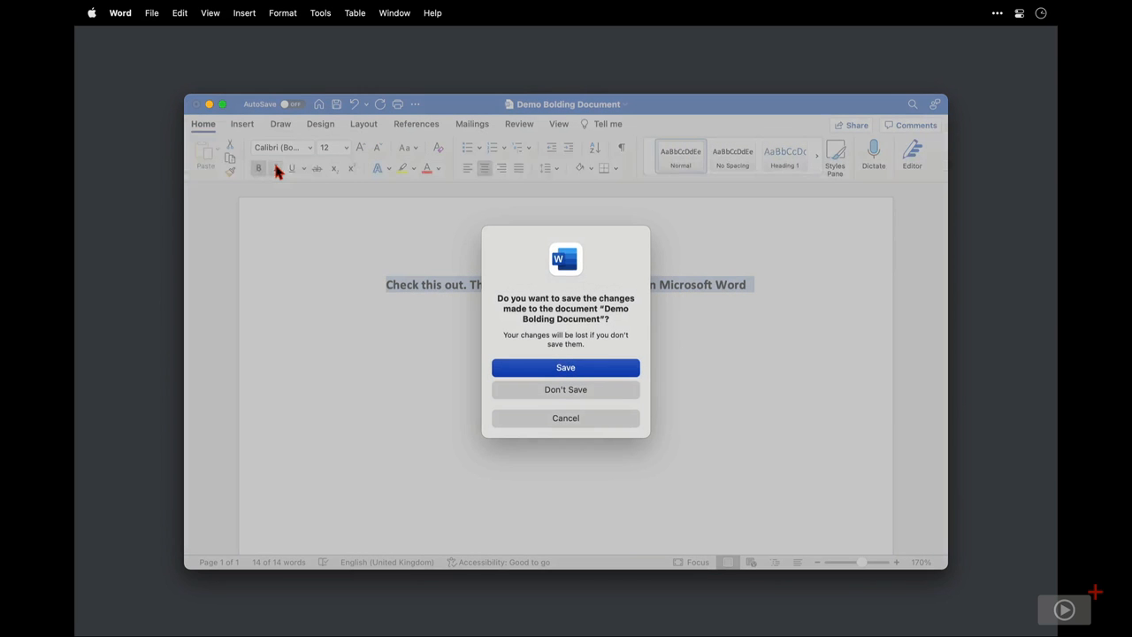
click(565, 368)
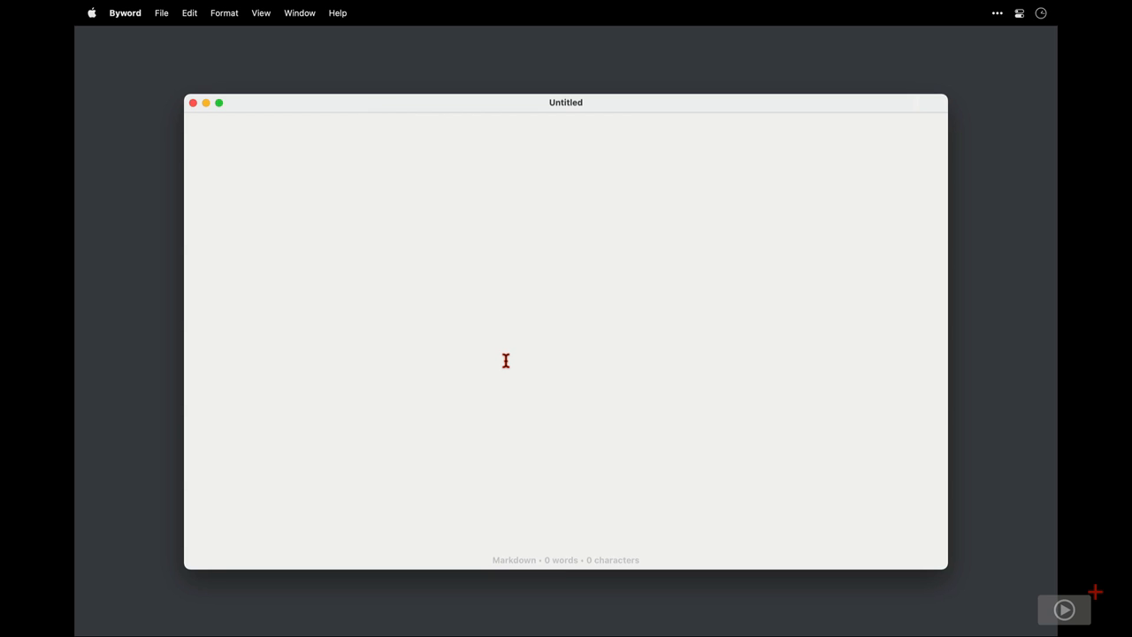
click(372, 134)
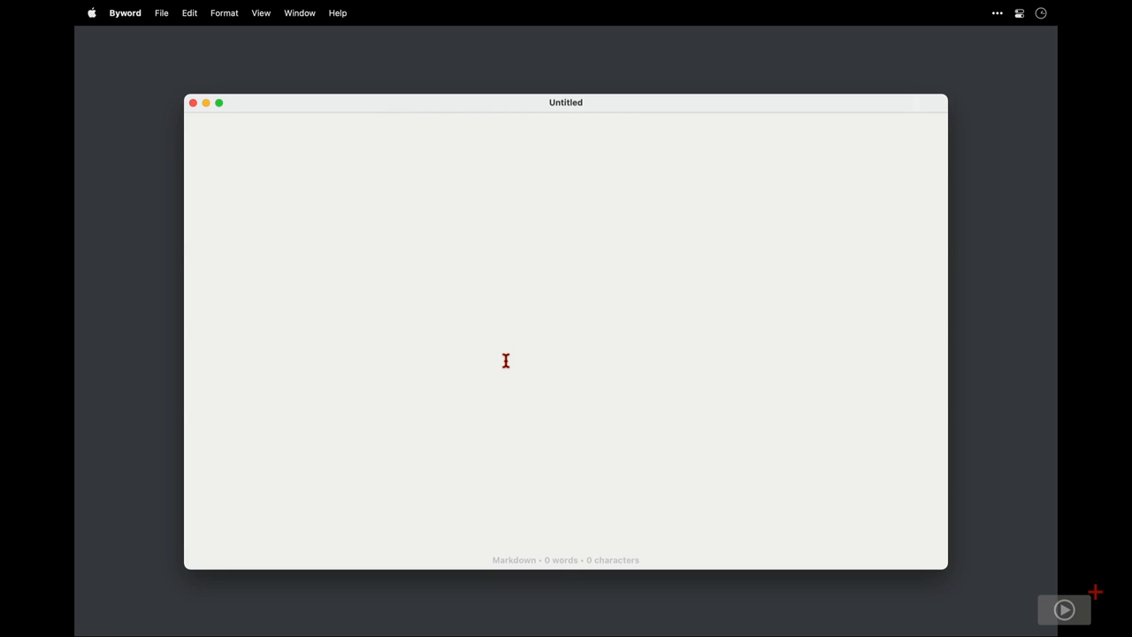
click(371, 133)
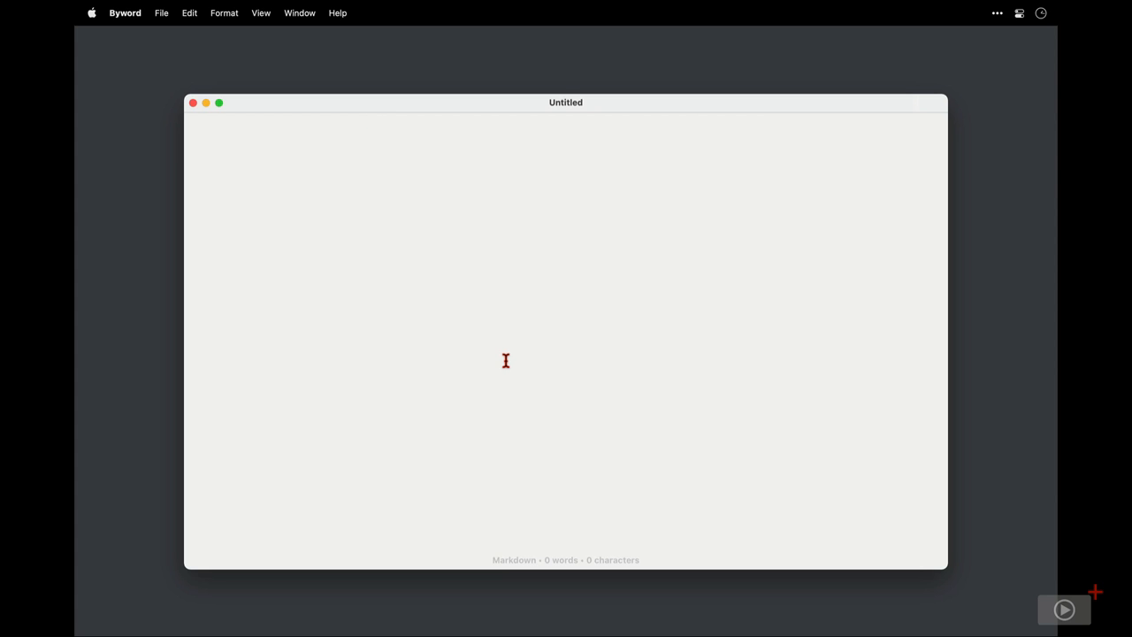
click(372, 134)
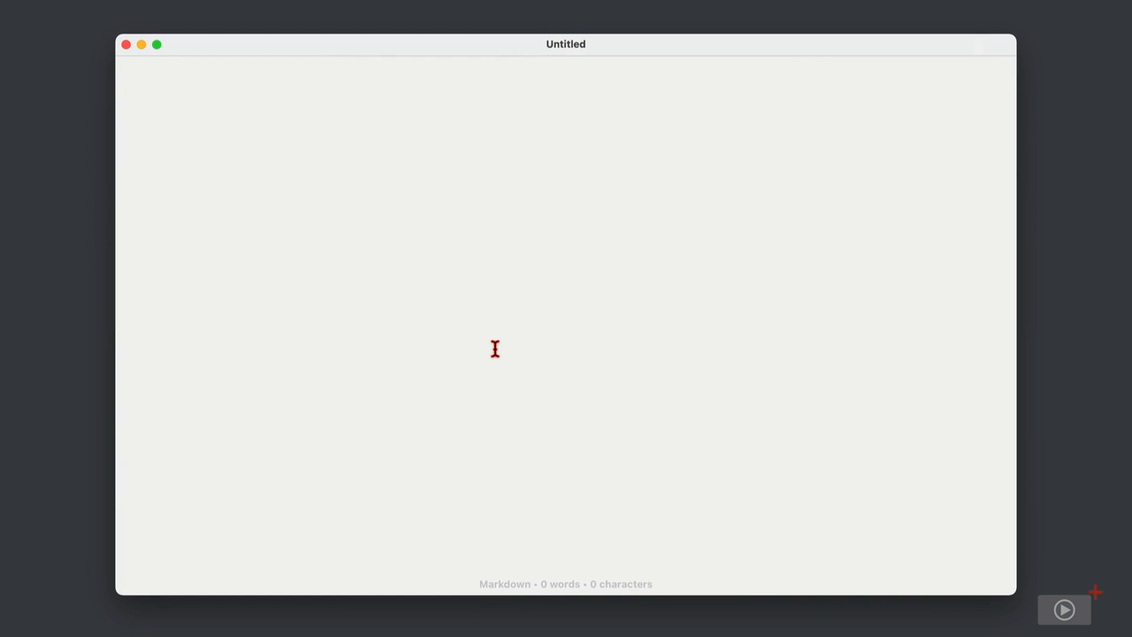
Write **This is how I make text bold with Markdown** as the first line.
text(-)
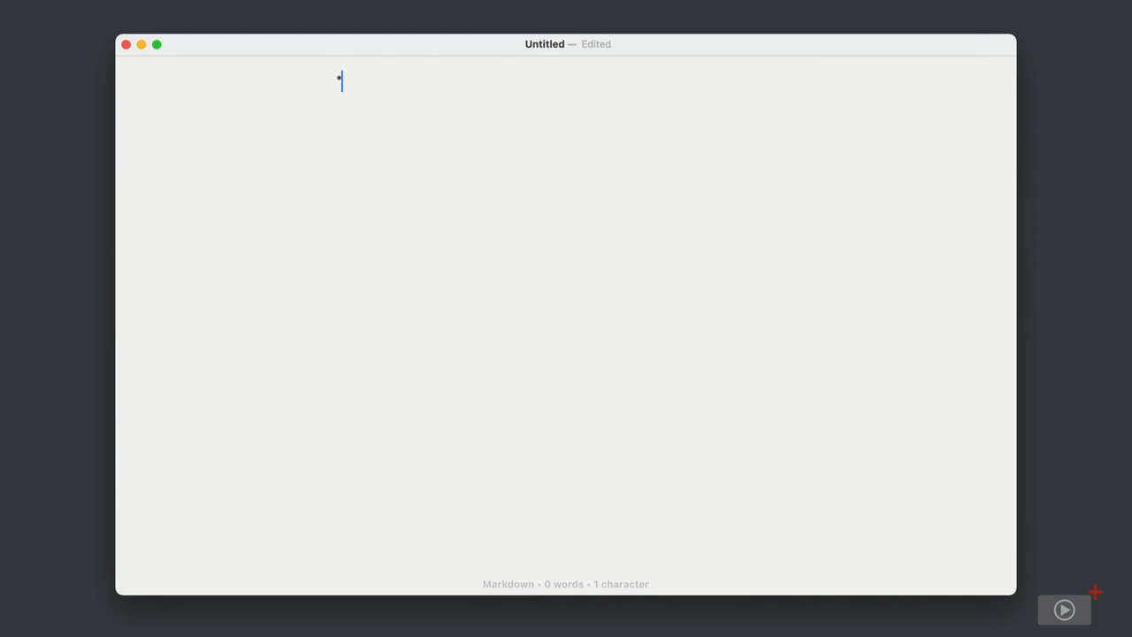
text(*This is how I make text bold with Mark)
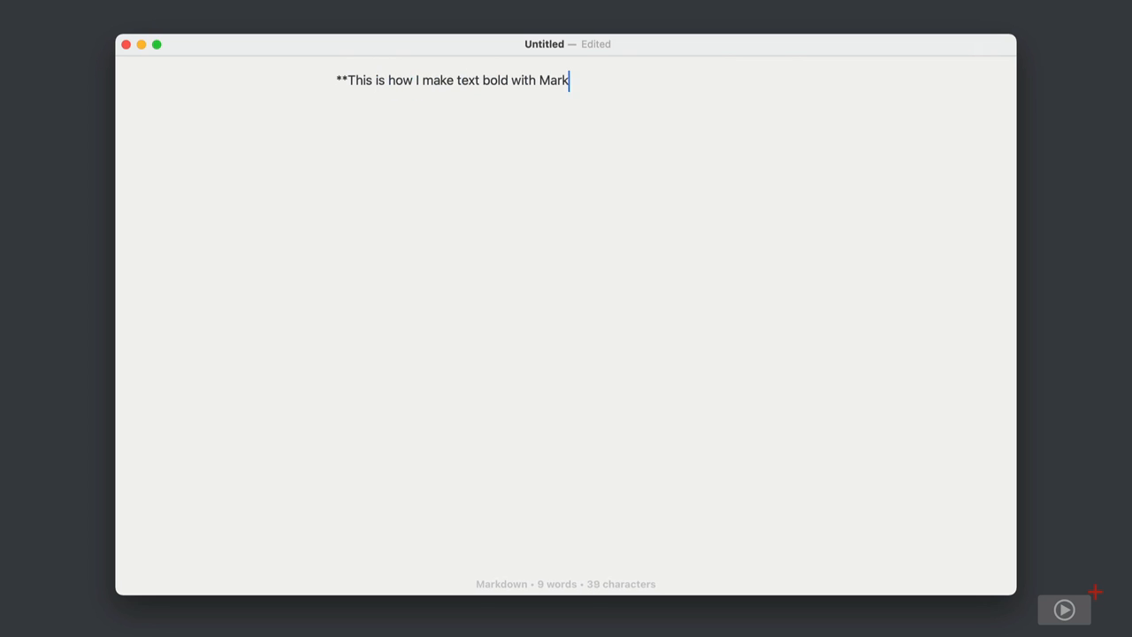
text(down**)
text(__Or with und)
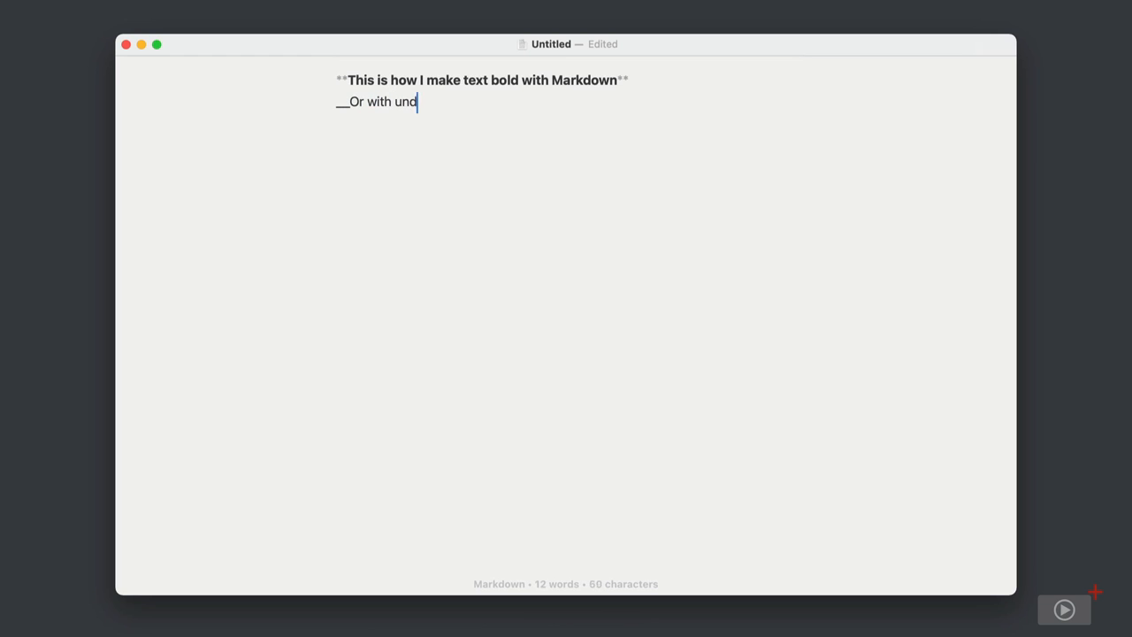
Finish the second line __Or with underscores__ wrapped in double underscores.
text(erscores_)
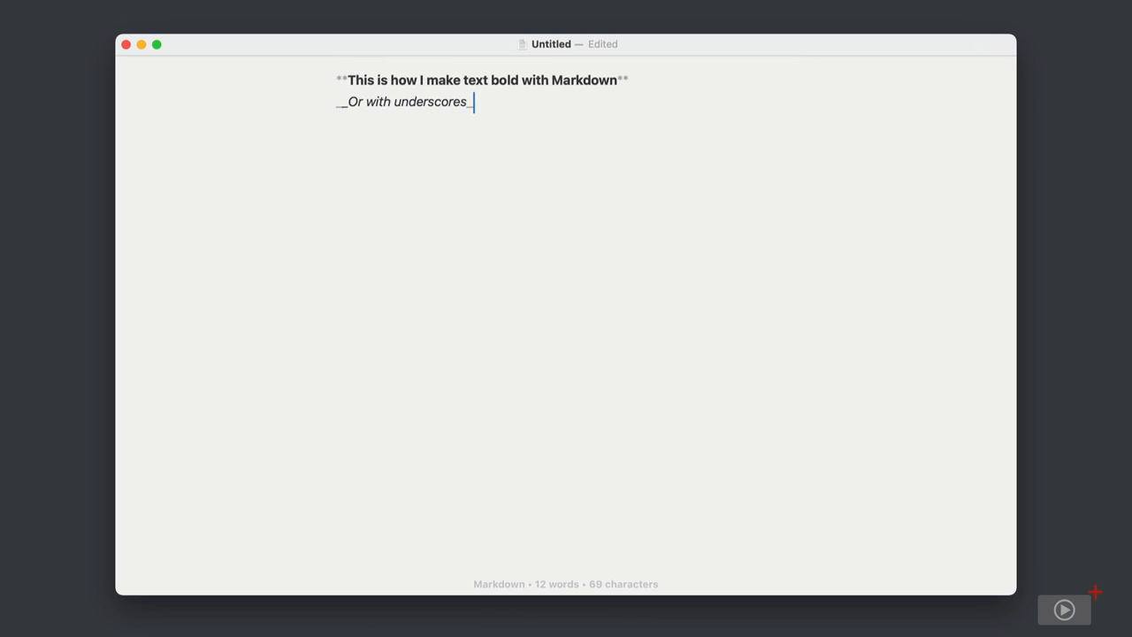
text(_)
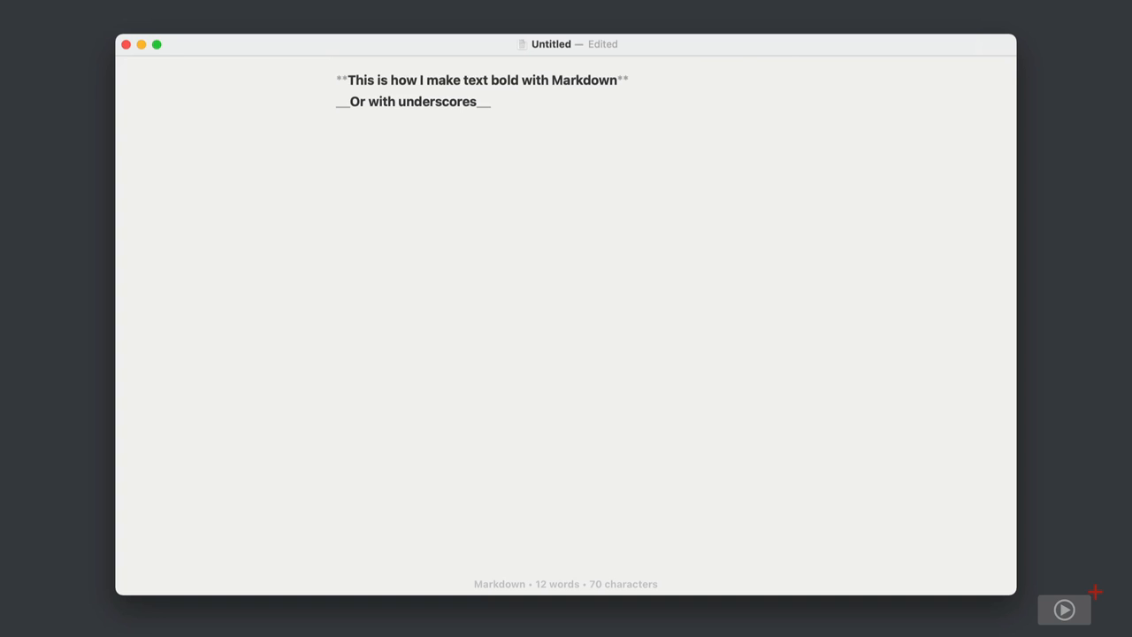
Save the document as This is how and switch away from Byword.
click(489, 101)
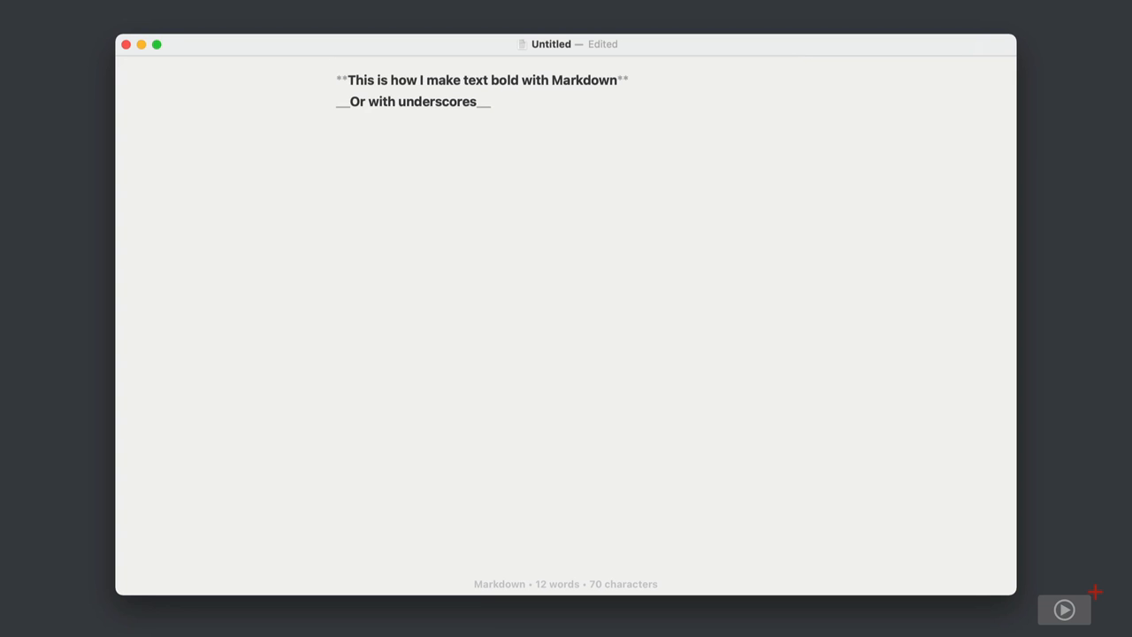
click(489, 100)
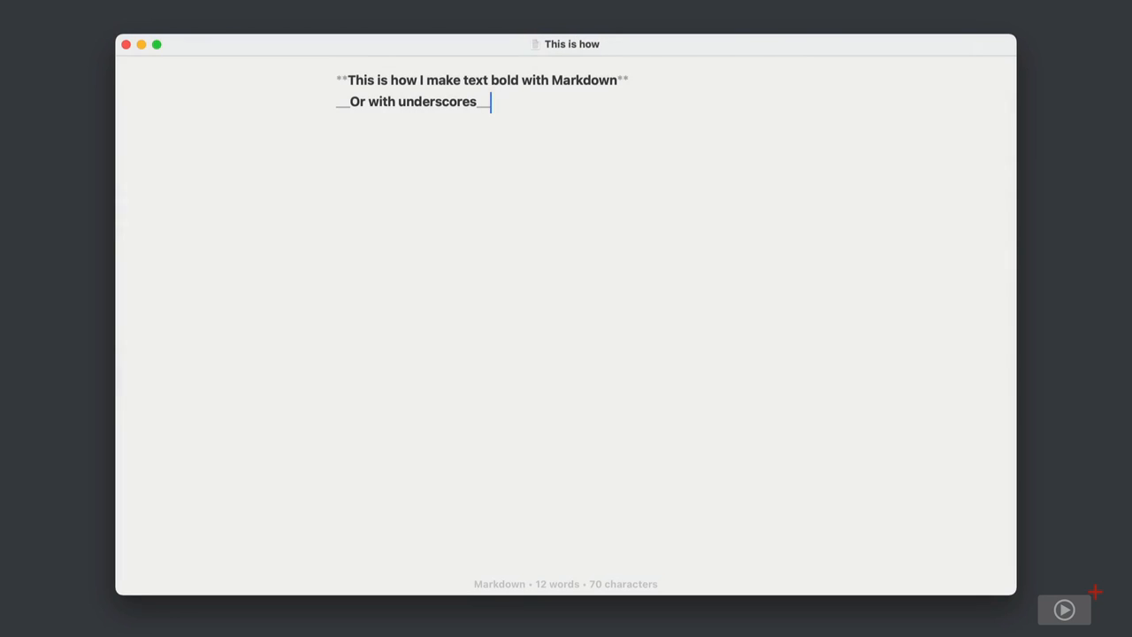
key(cmd+tab)
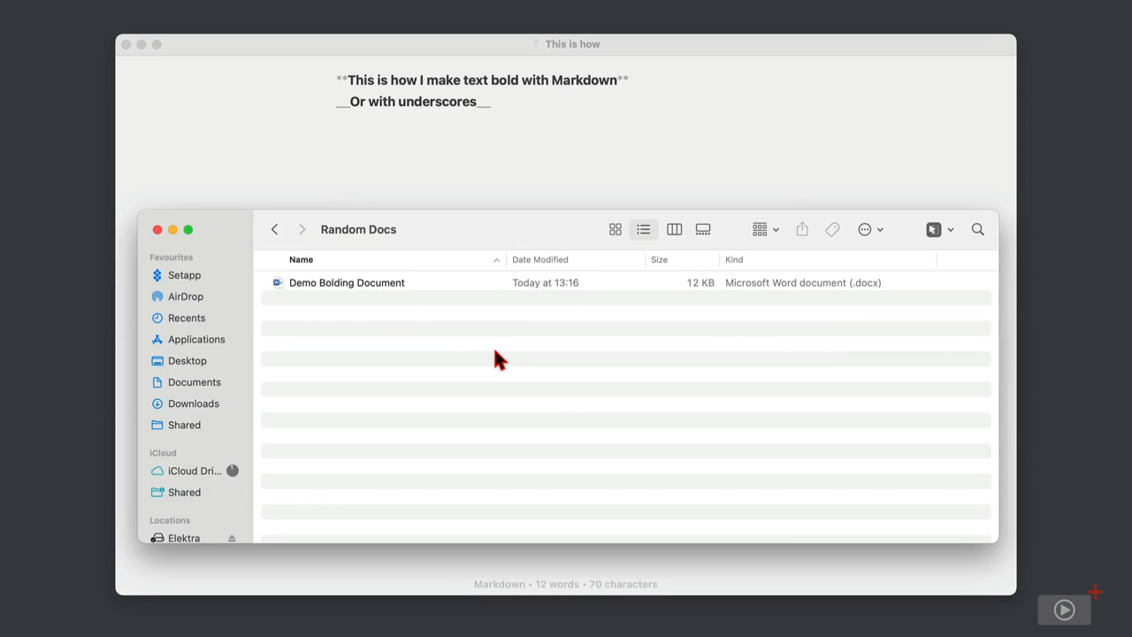
mouse_move(447, 296)
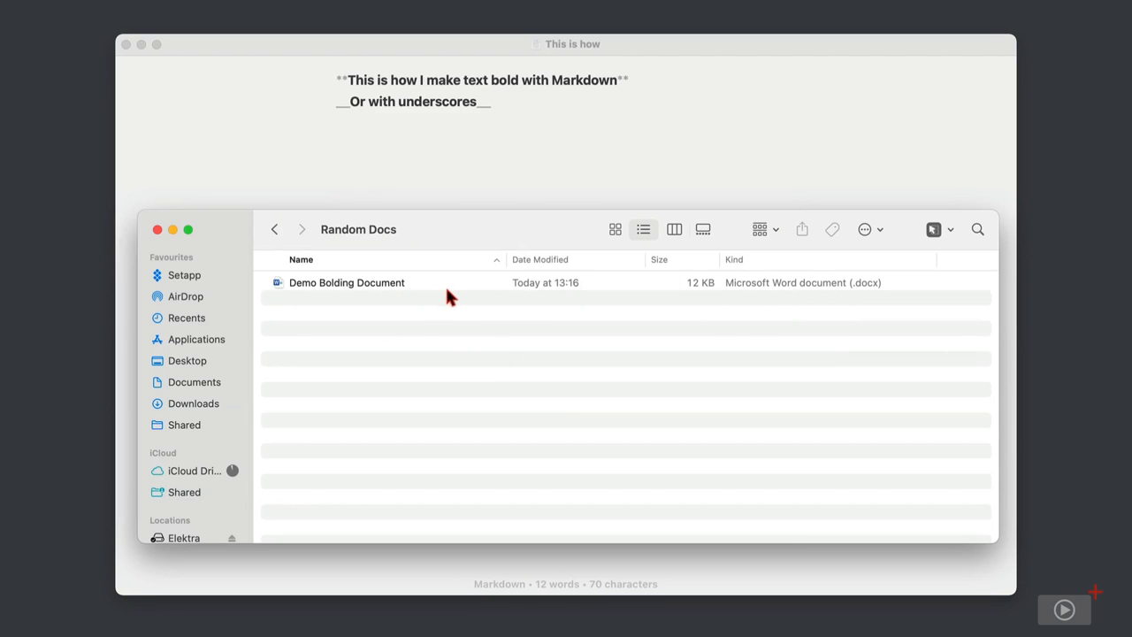
Select the Demo Bolding Document Word file in the Random Docs folder.
click(346, 282)
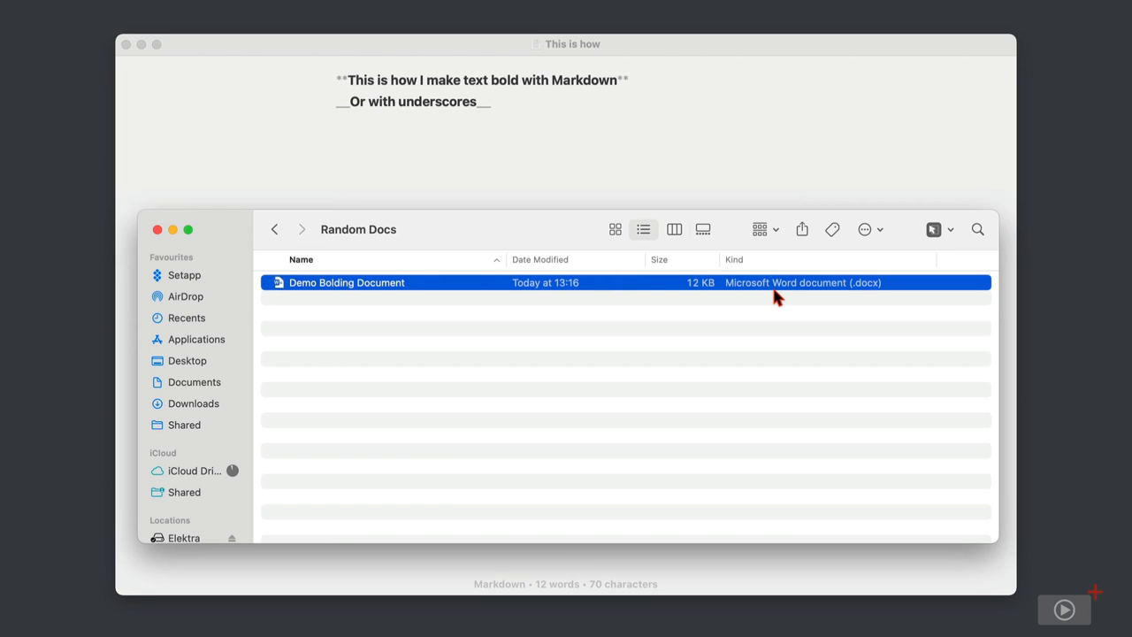
mouse_move(348, 454)
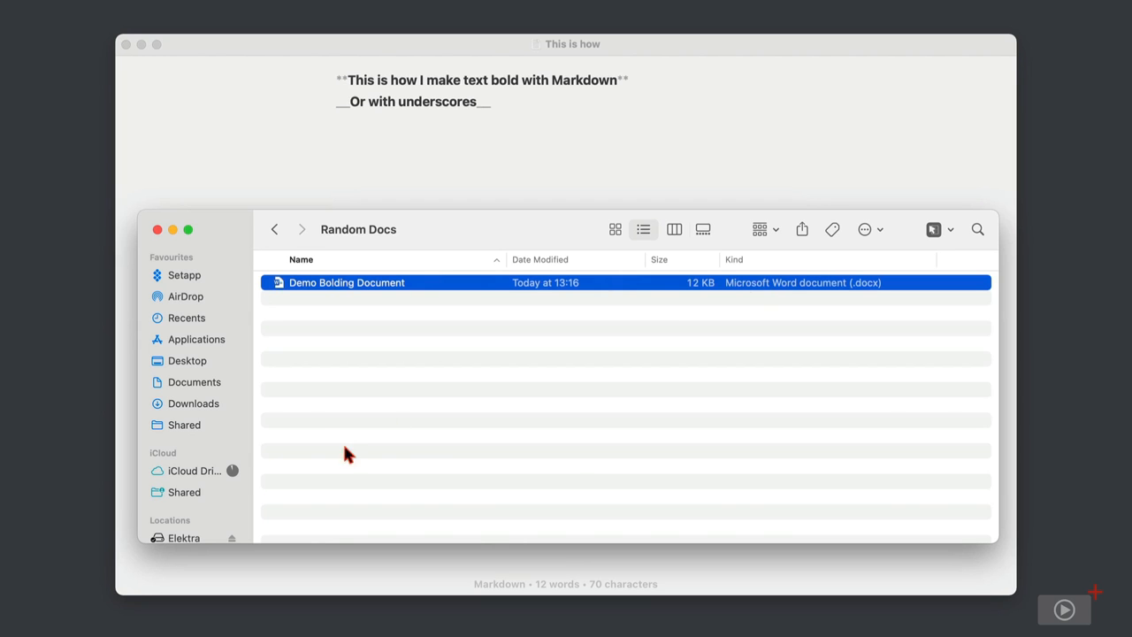
Expand iCloud Drive's Byword folder and select the plain-text file This is how.
click(193, 470)
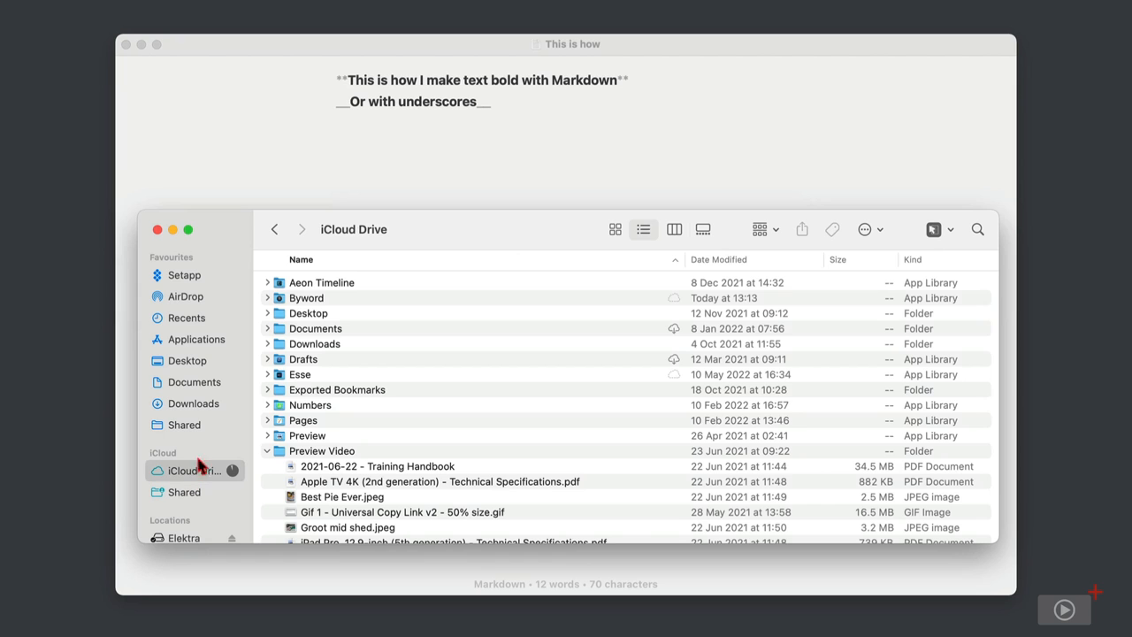
click(268, 299)
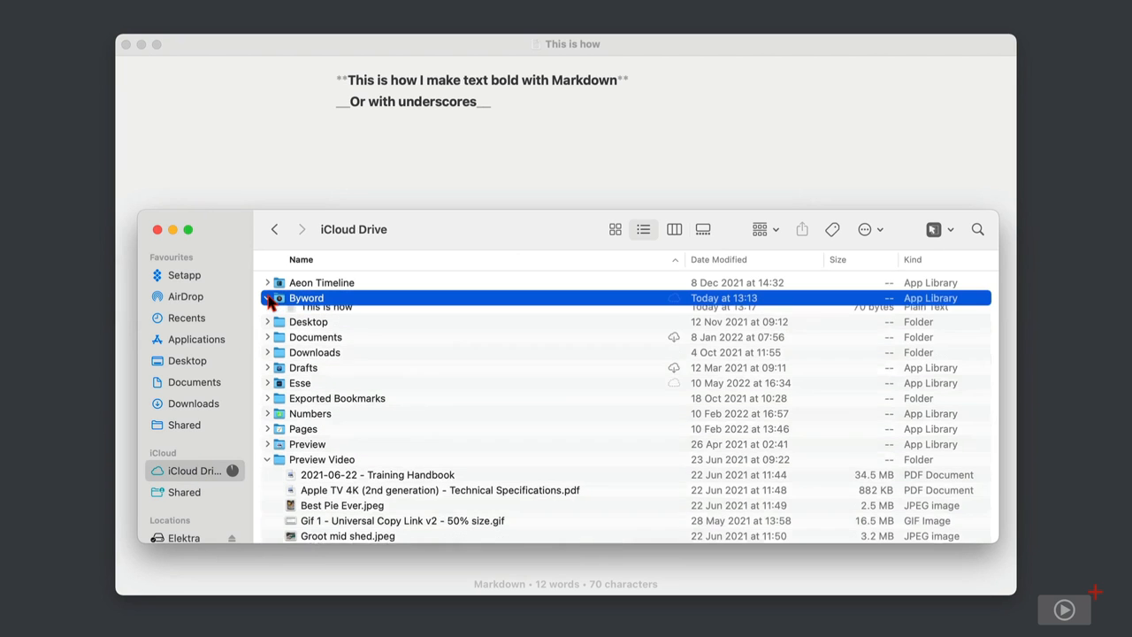
click(268, 298)
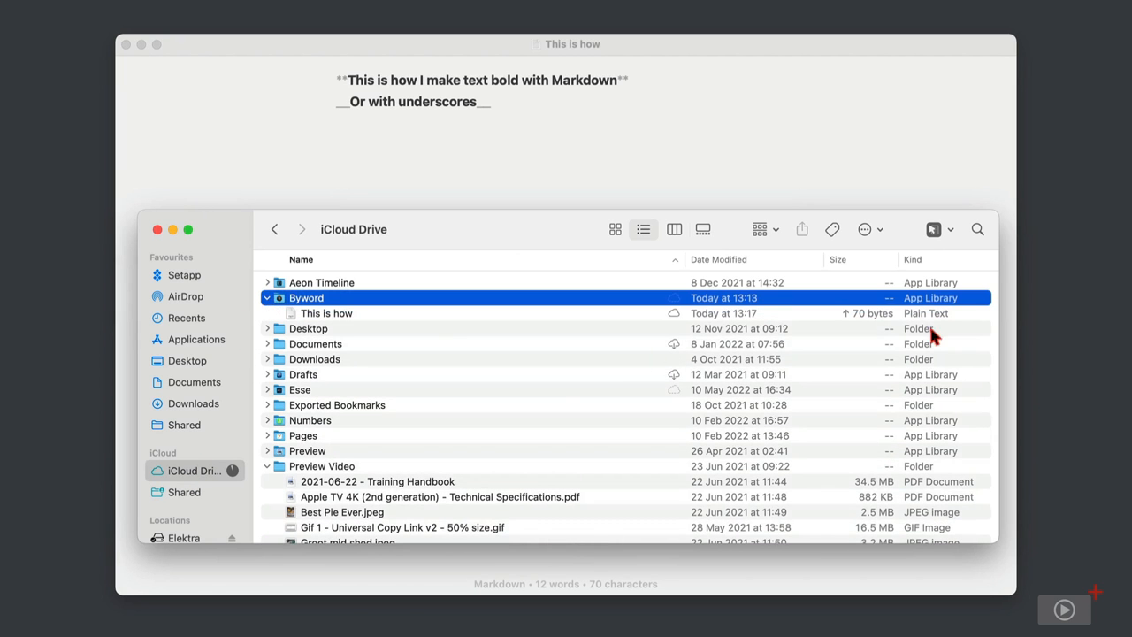
click(326, 313)
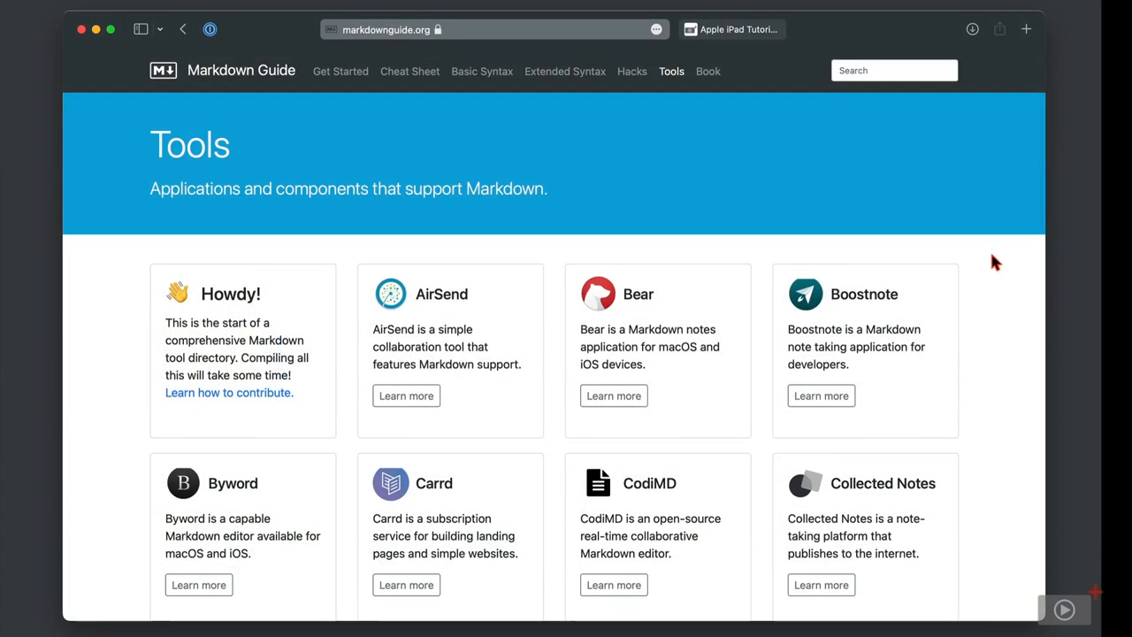
Scroll the Markdown Guide Tools directory past Byword down to Obsidian and Slack.
scroll(down, 3)
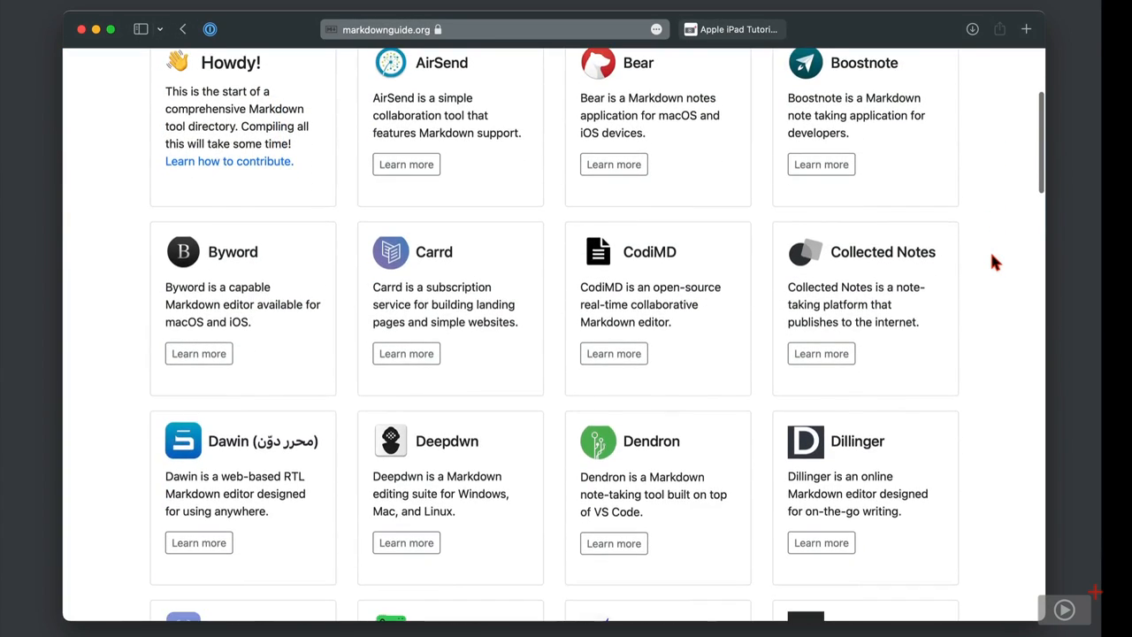
scroll(down, 3)
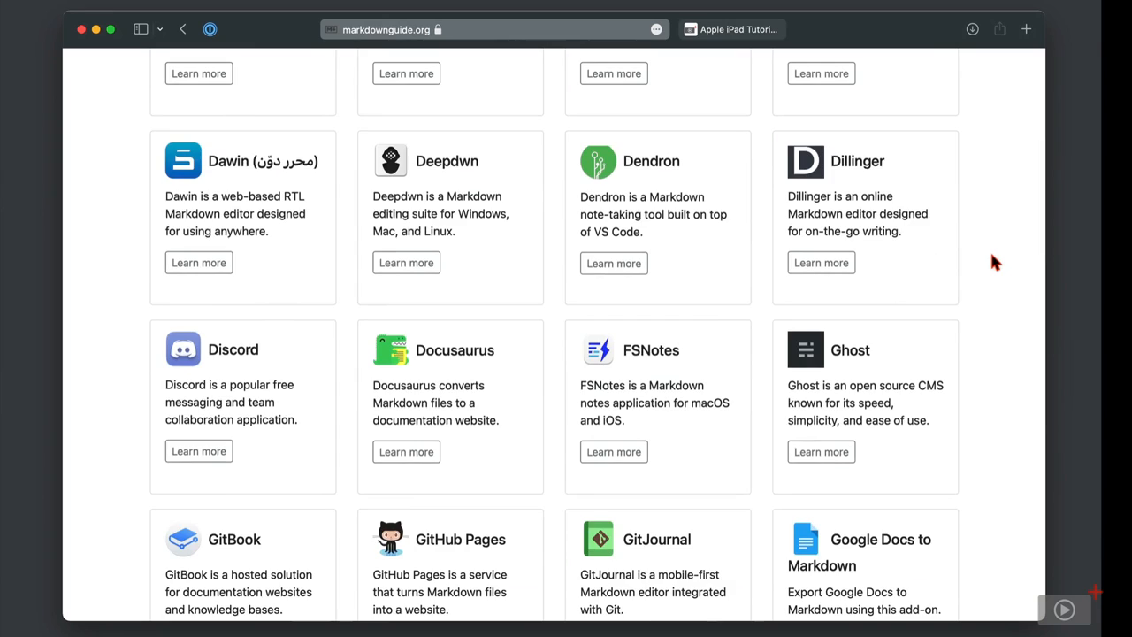
scroll(down, 3)
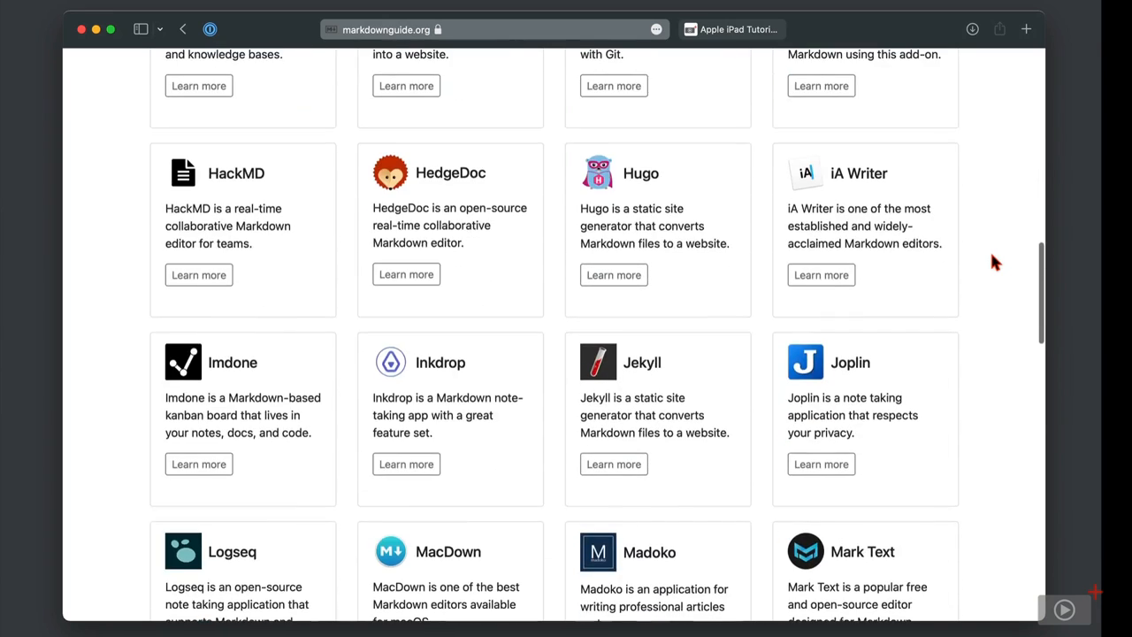
scroll(down, 3)
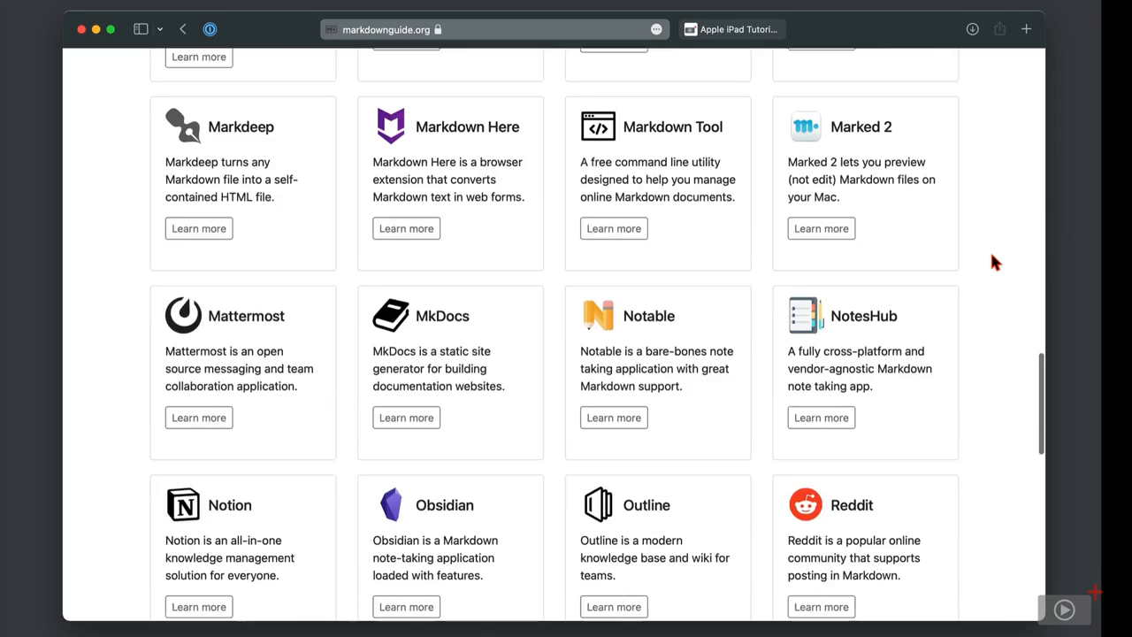
scroll(down, 3)
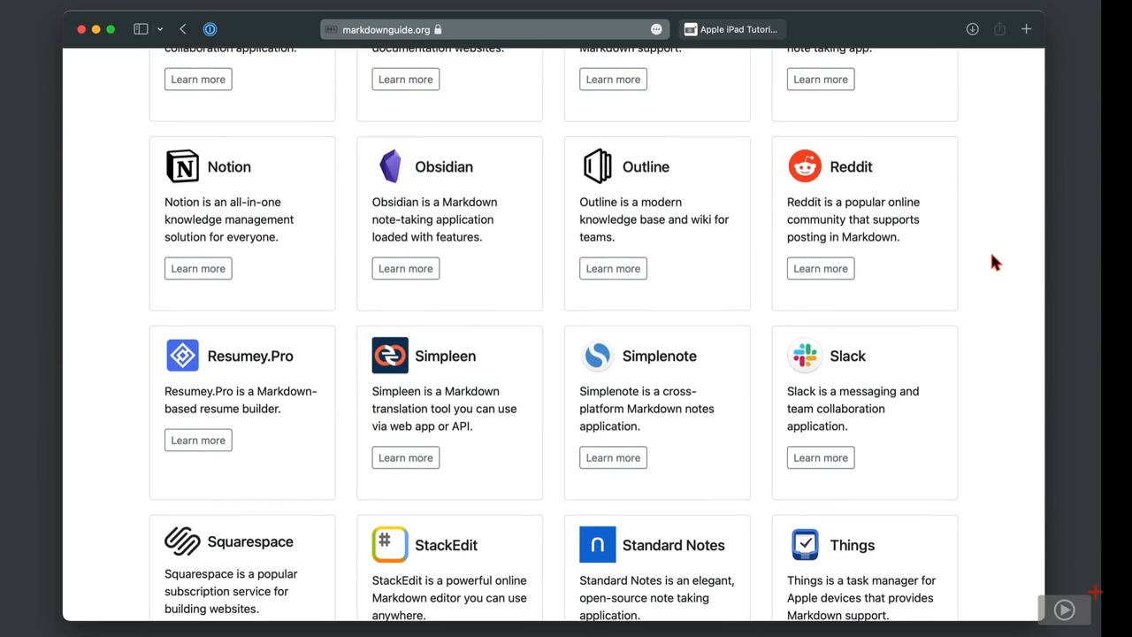